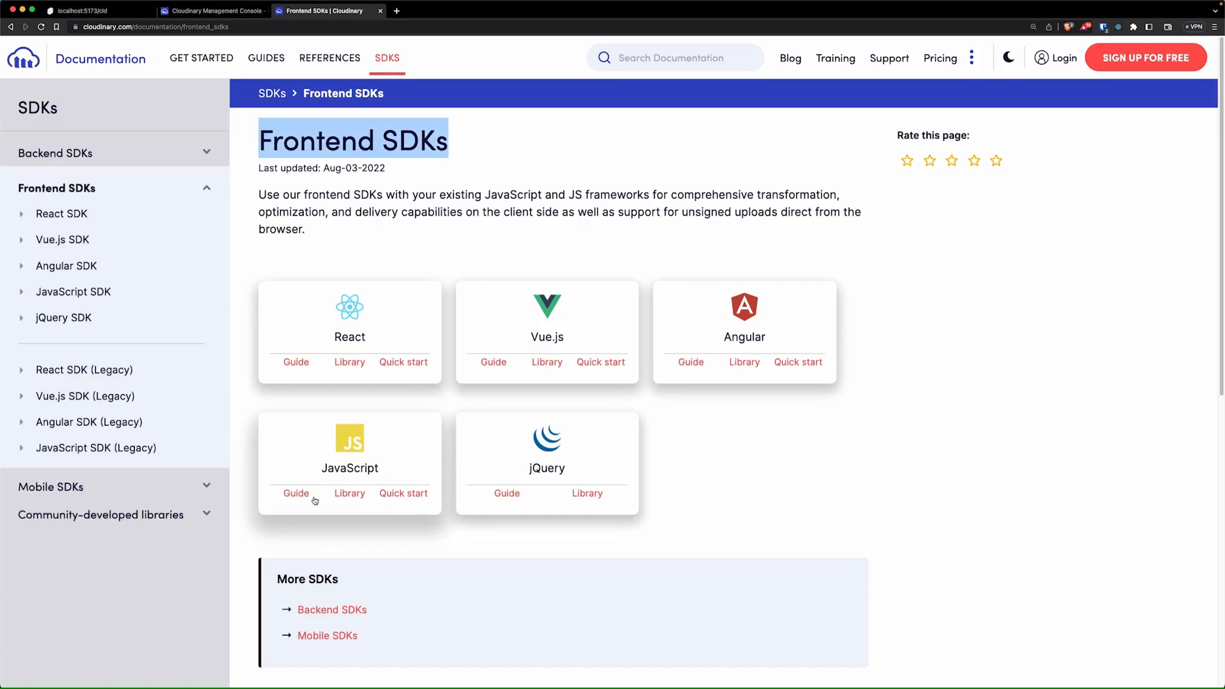
click(403, 493)
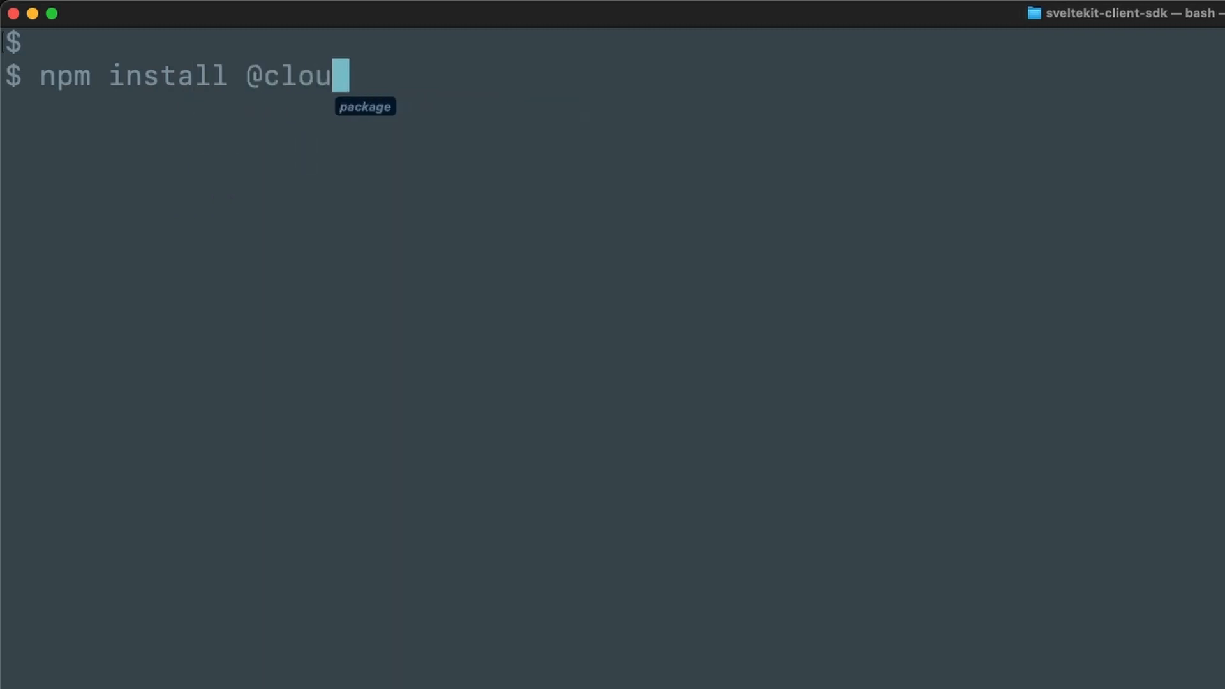
text(dinary/url-ge)
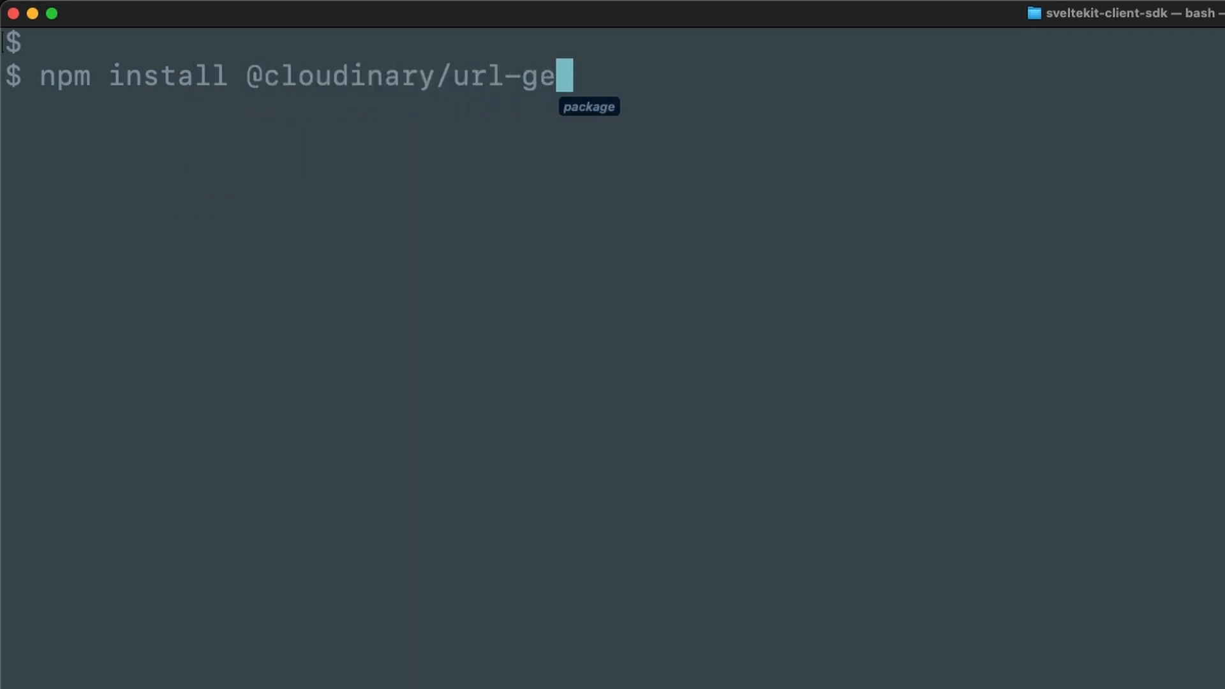
key(Return)
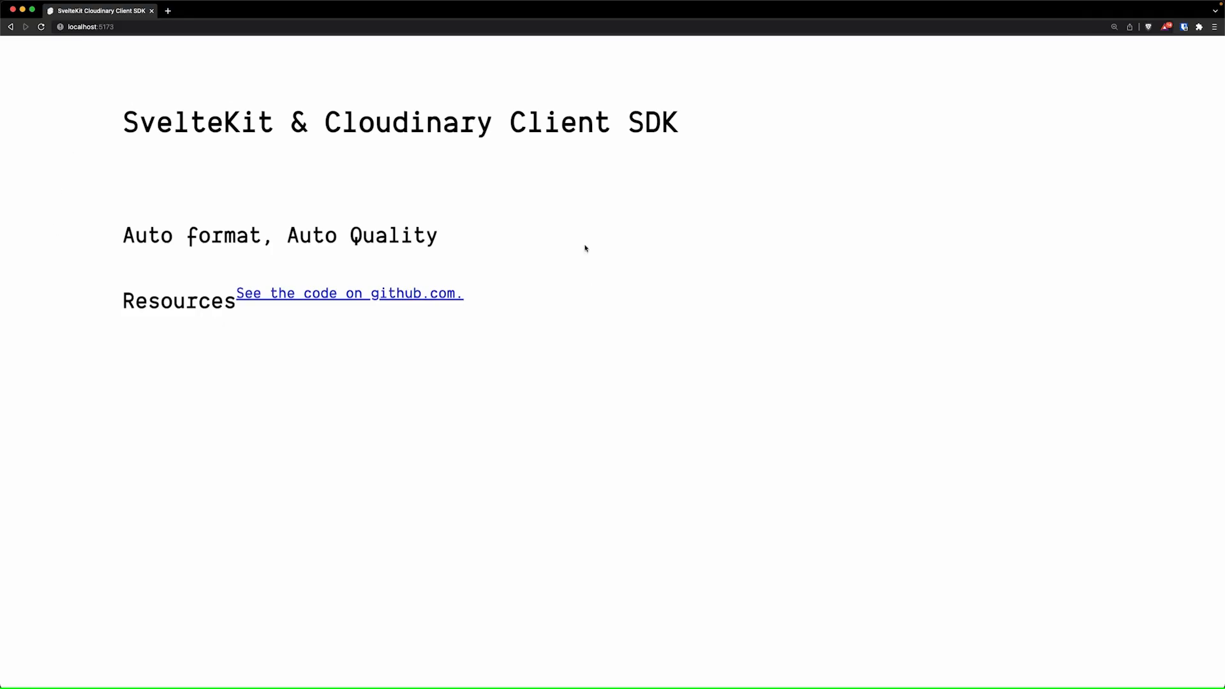
mouse_move(316, 344)
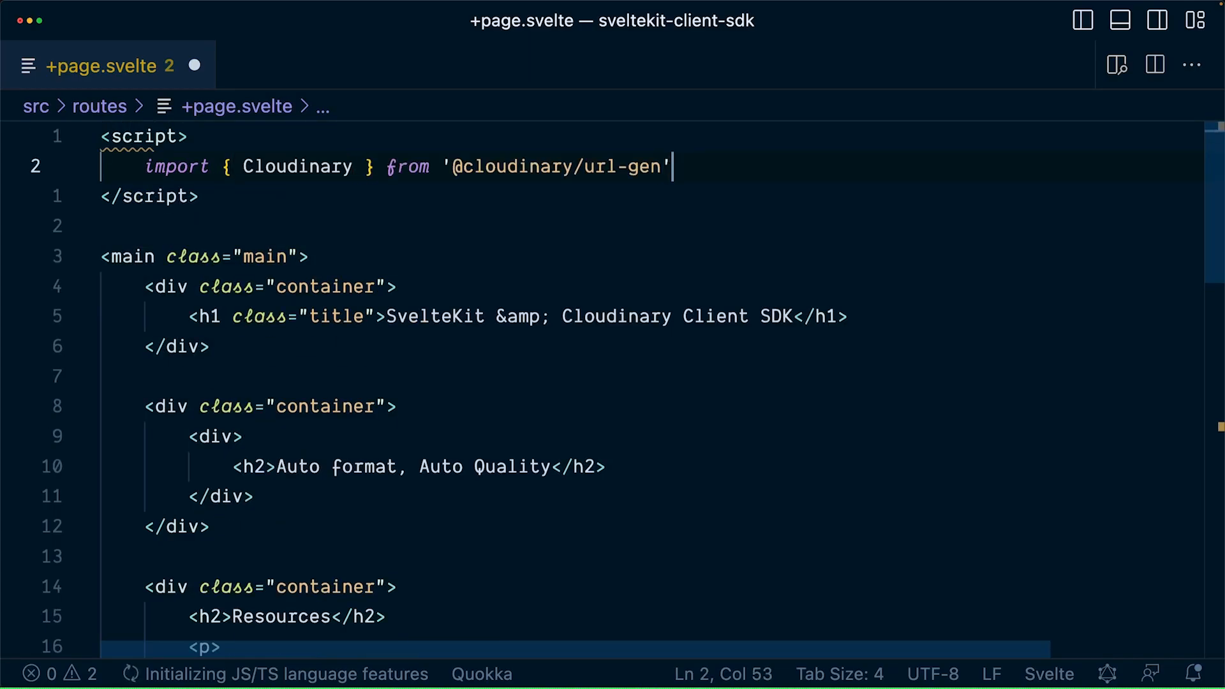
Step: Add the Cloudinary import and a cld instance with cloudName 'tutorials' to +page.svelte
text(;)
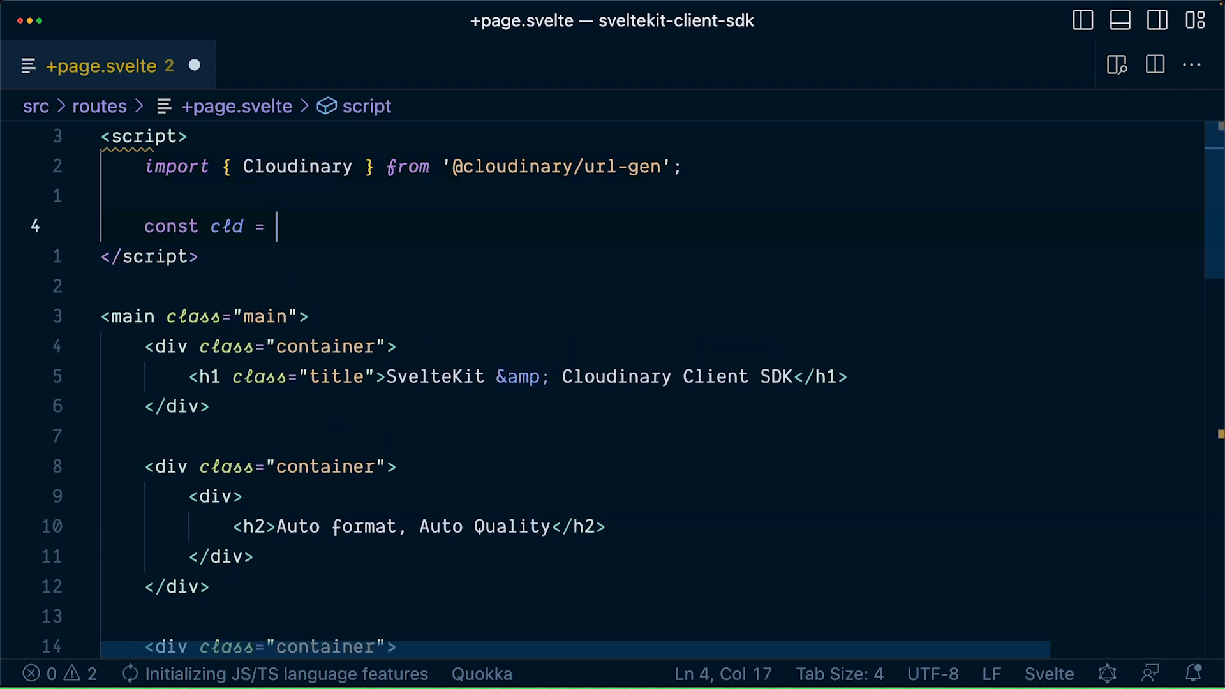
text(new Cloudinary())
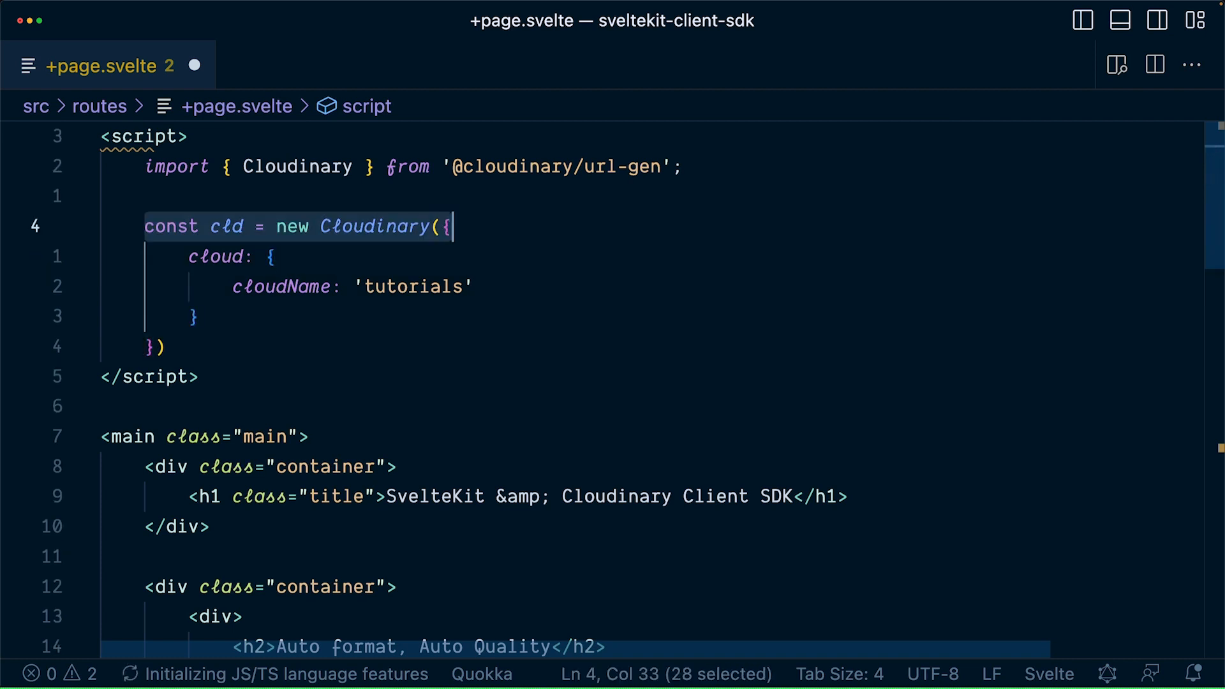
click(194, 316)
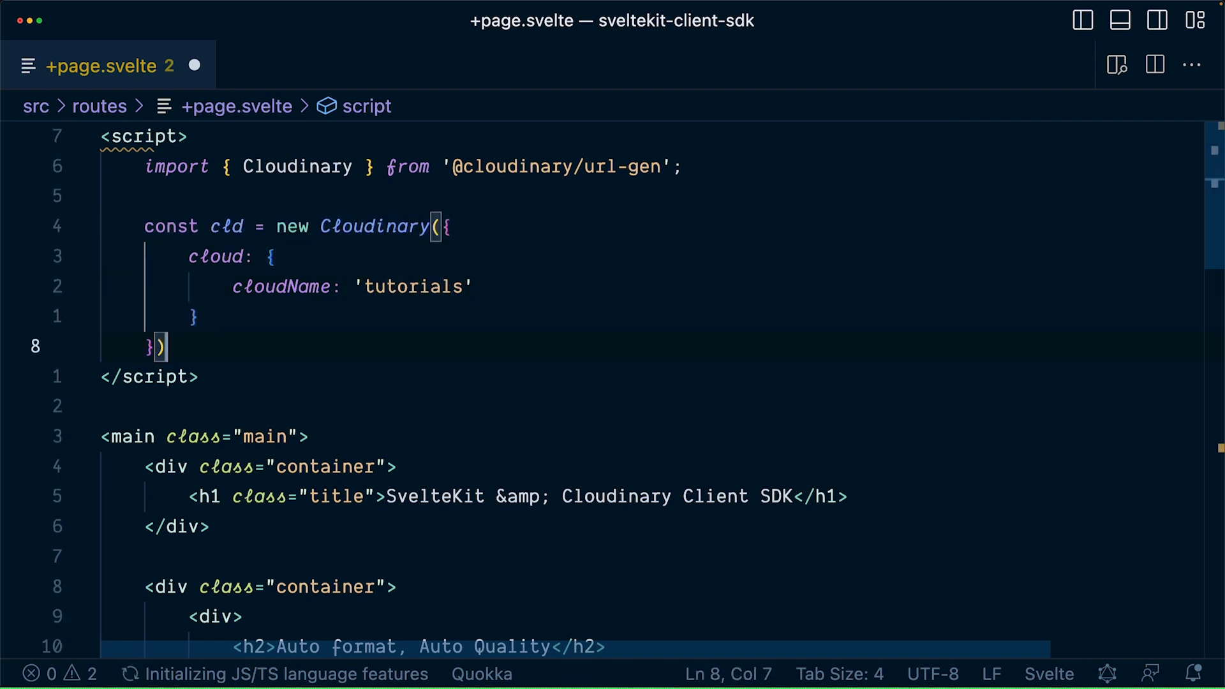
Step: Declare const myImage = cld.image() with a cld-sample image ID
text(const)
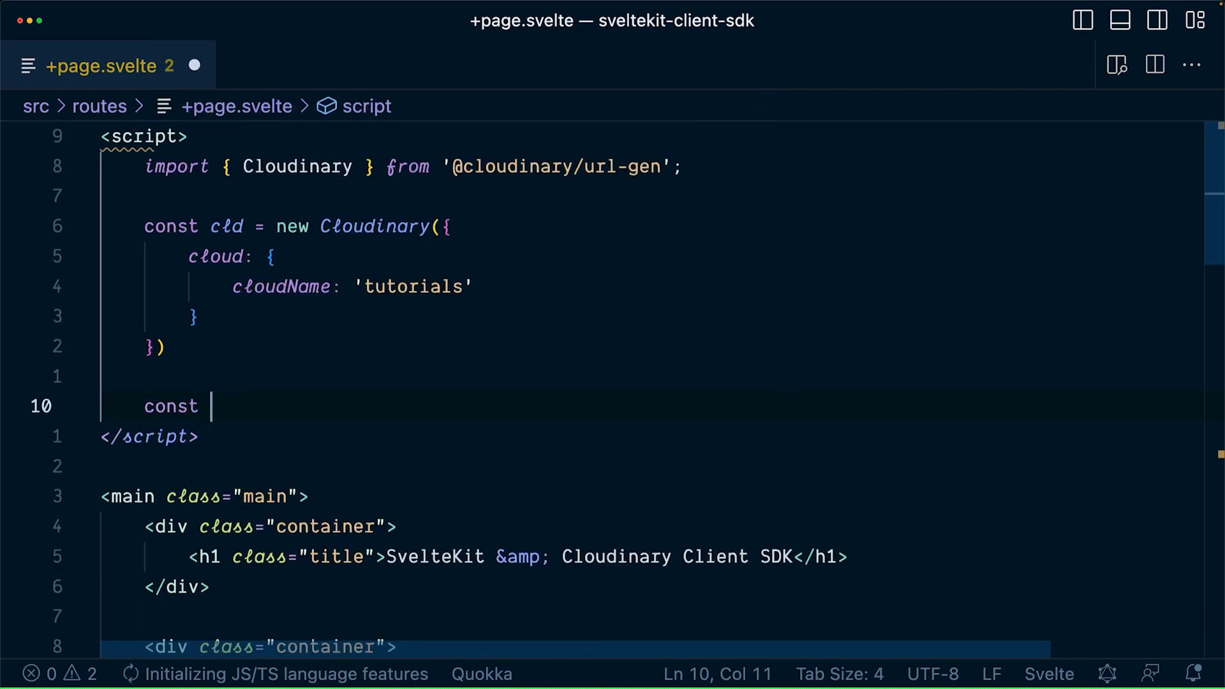
text(myImage = c)
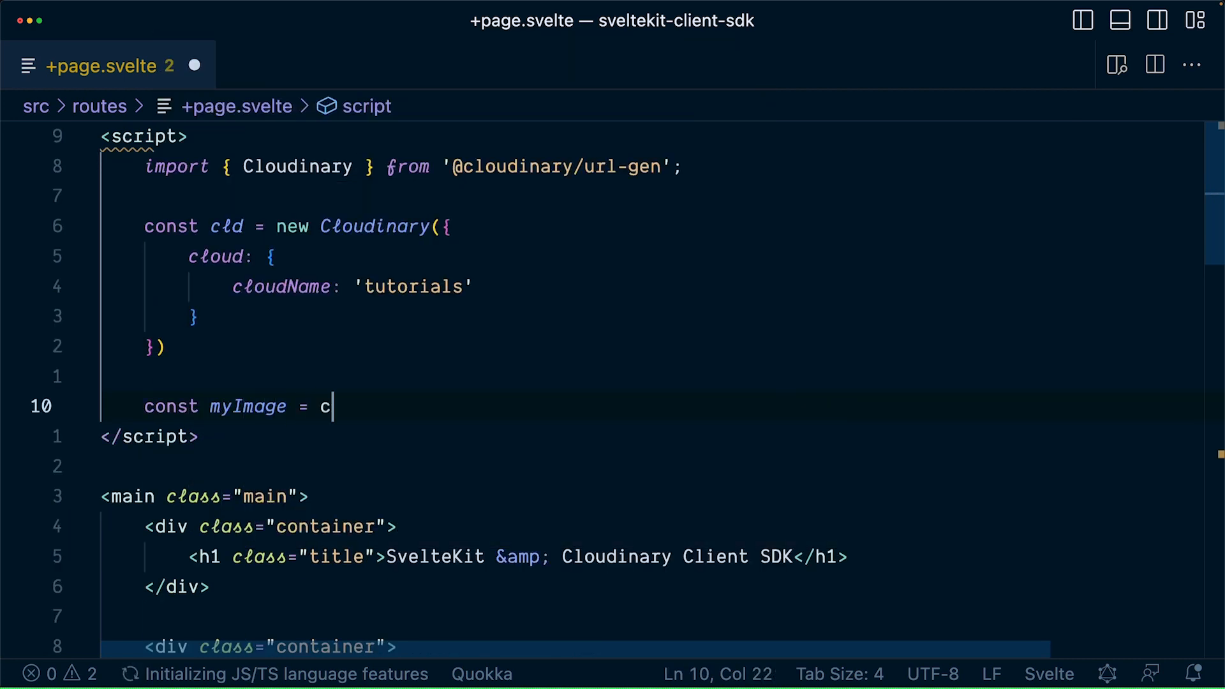
text(ld.image())
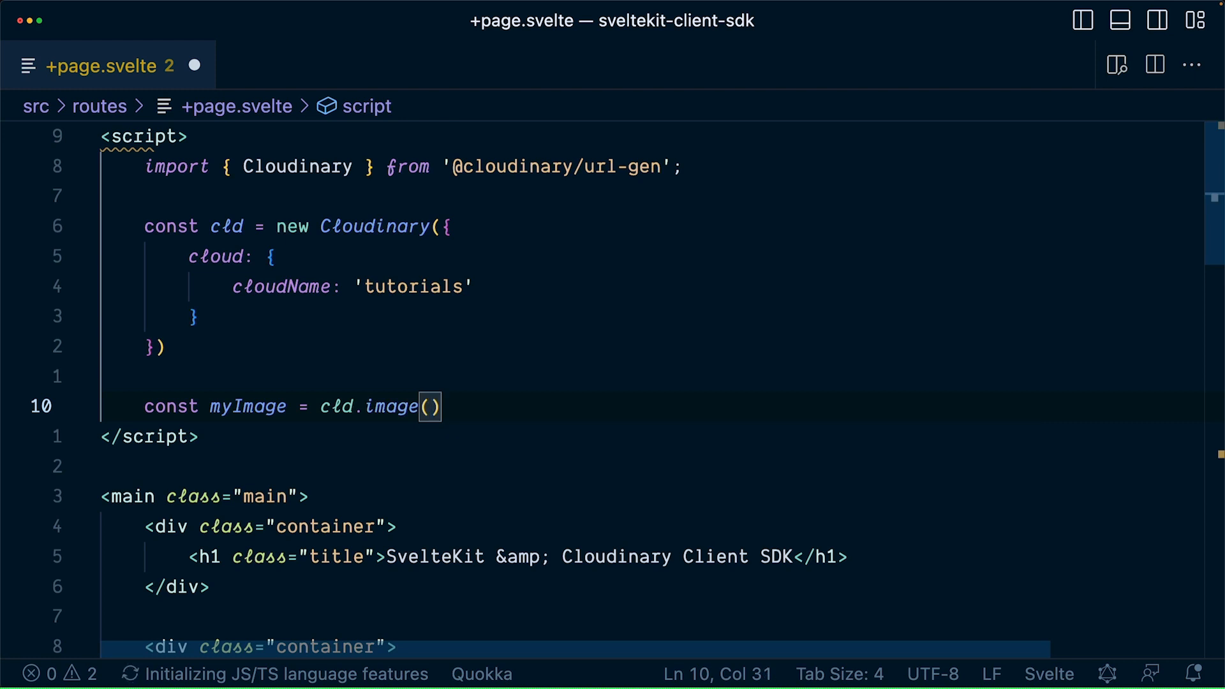
text("cld-sample-4")
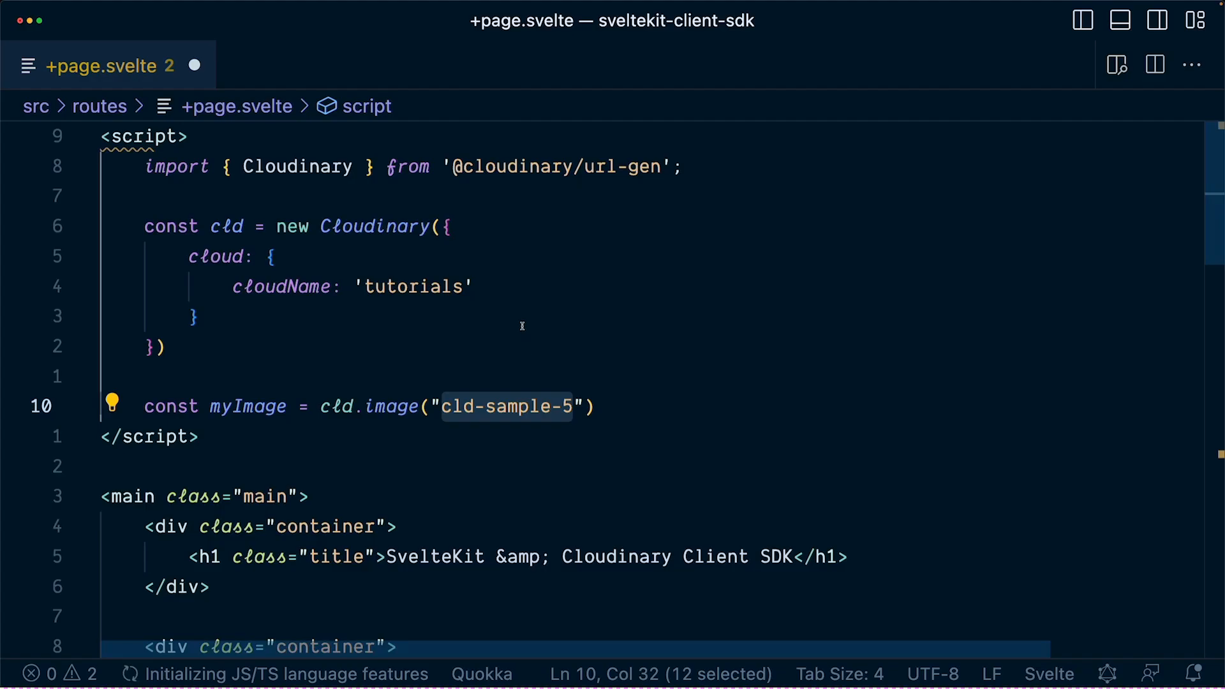
Step: Chain format('auto') and quality('auto') onto myImage
text(m)
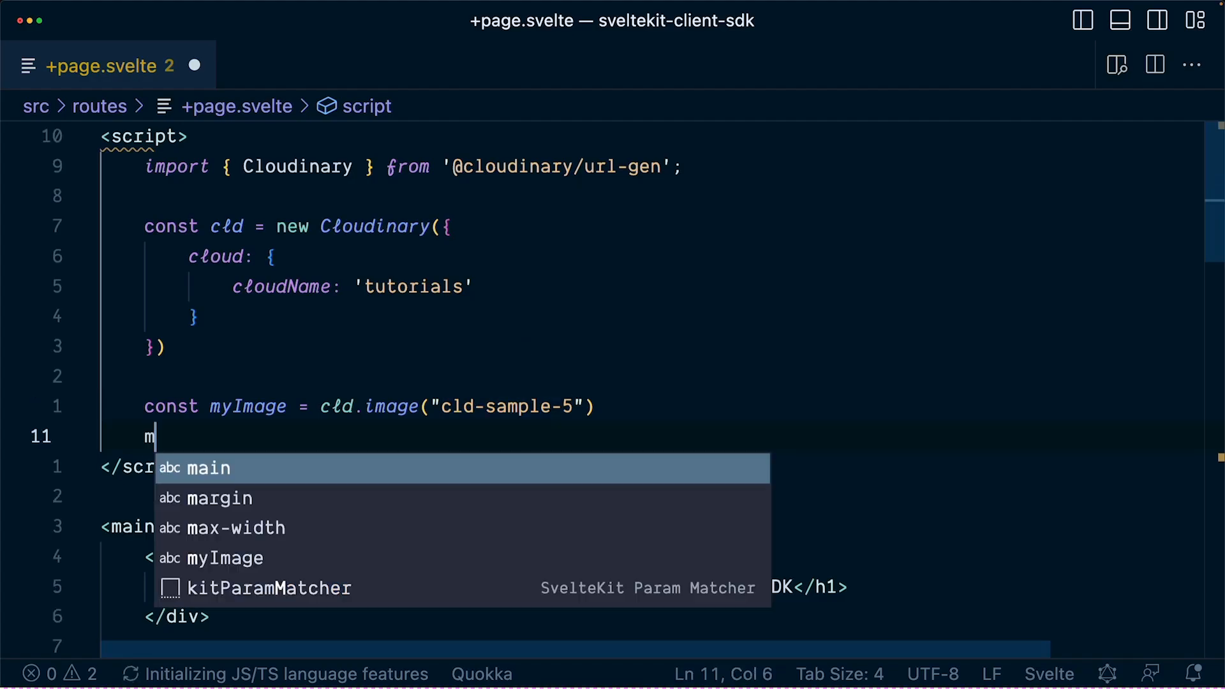
text(yImage.format("auto").quality("au)
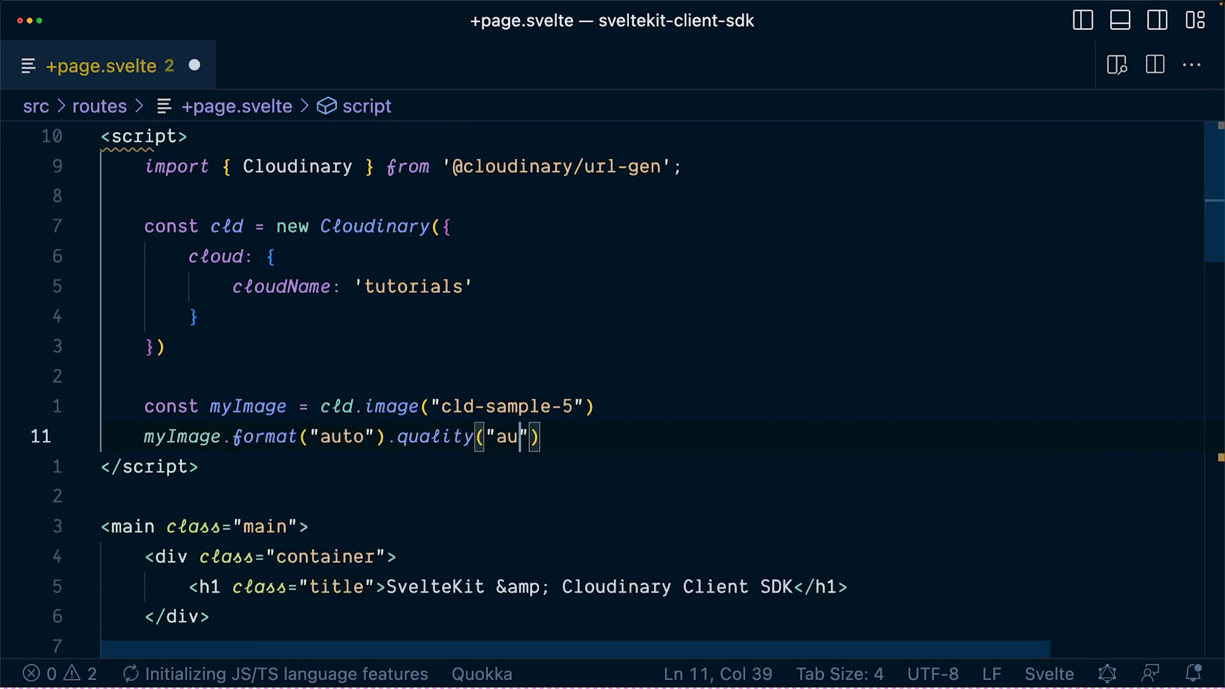
text(to)
text(<img src=)
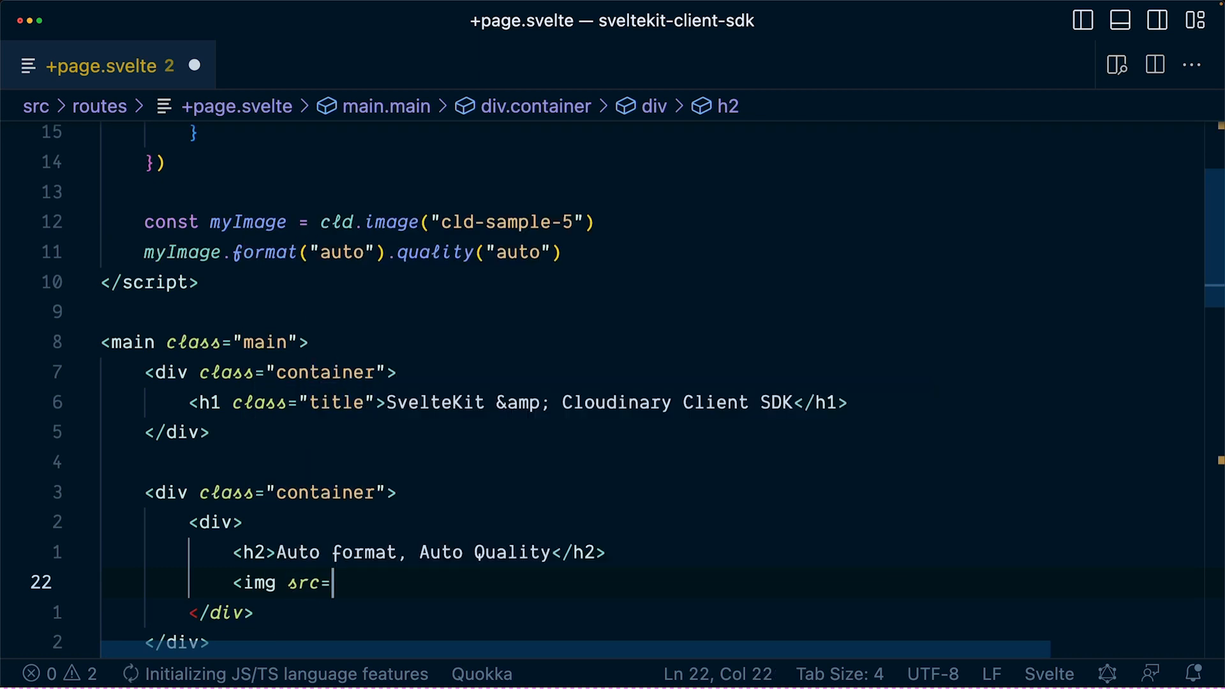
Step: Add <img src={myImage.toURL()} alt="...from cloudinary" width={300} /> below the heading
text({myImage.)
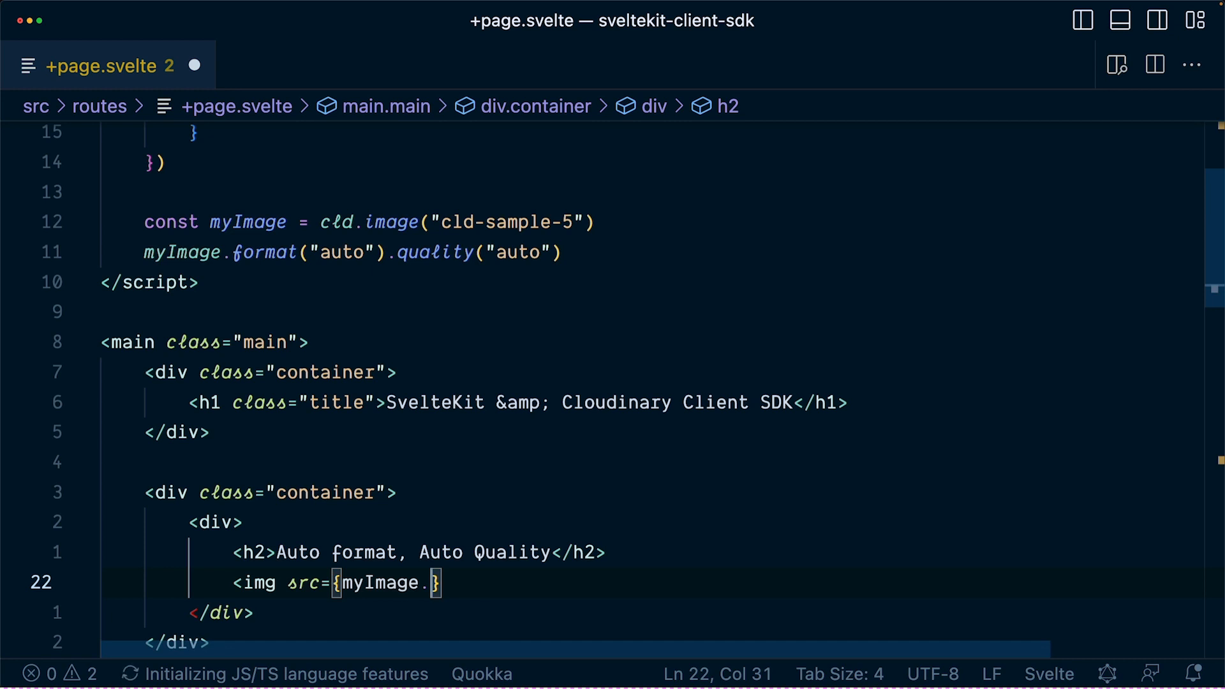
text(toURL)
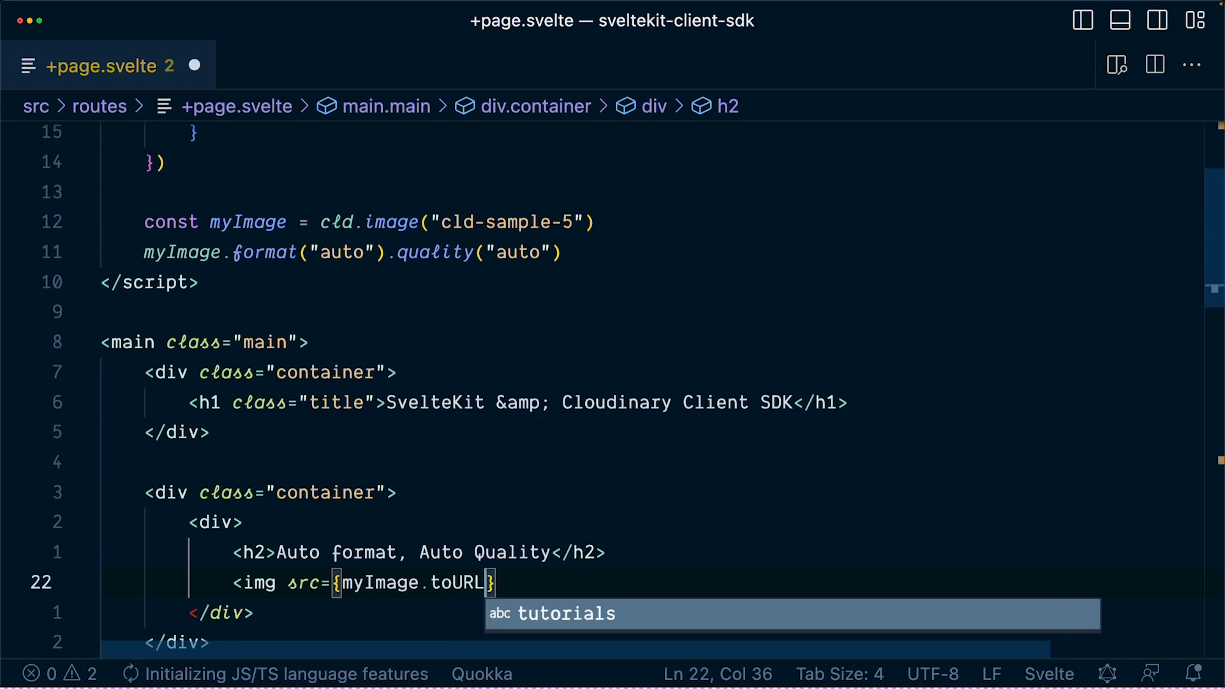
text(())
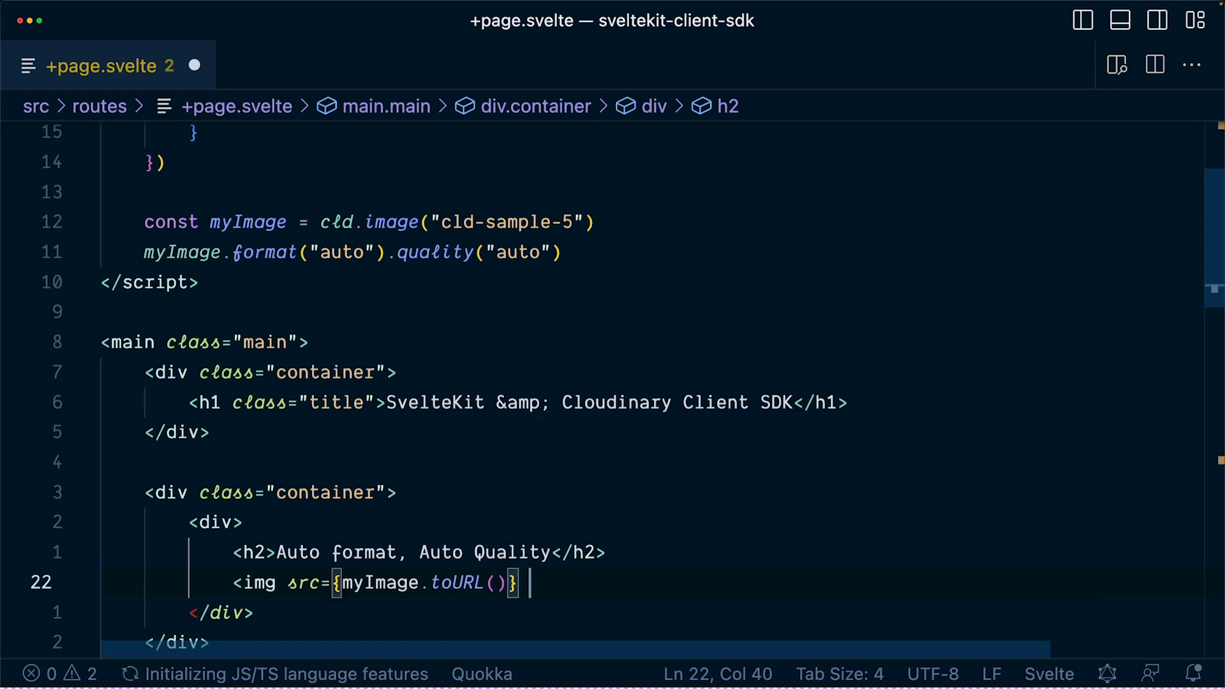
text(alt="clo)
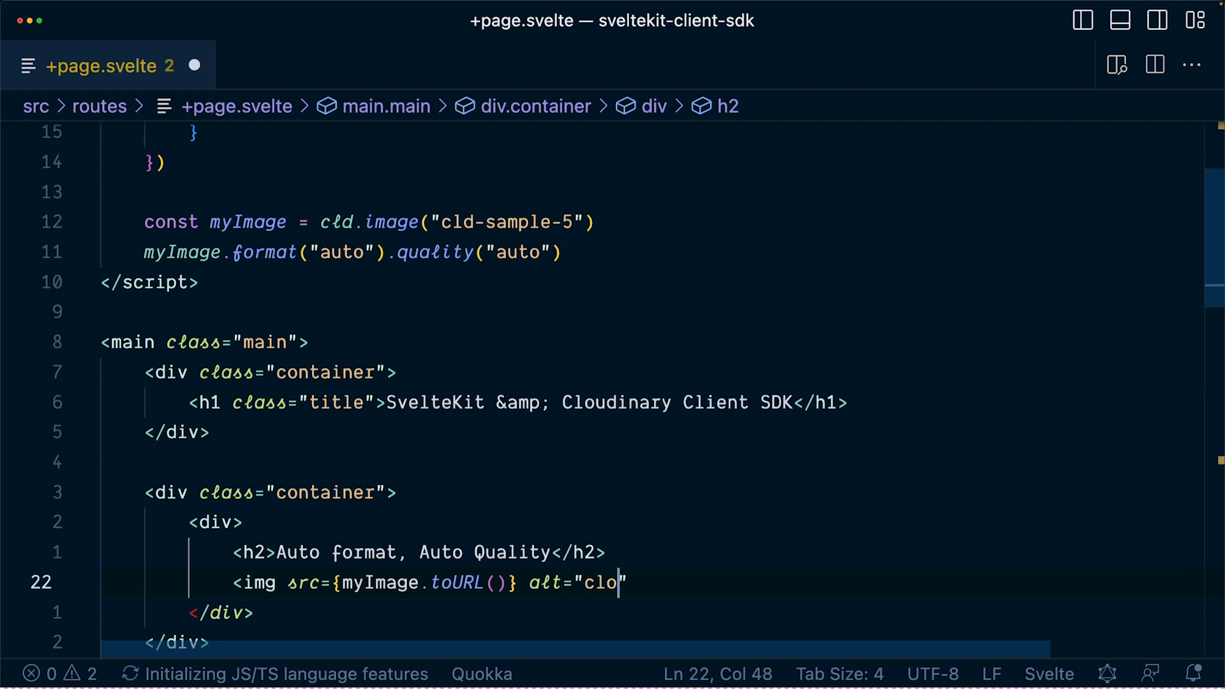
text(from cloudinary" width={300} />)
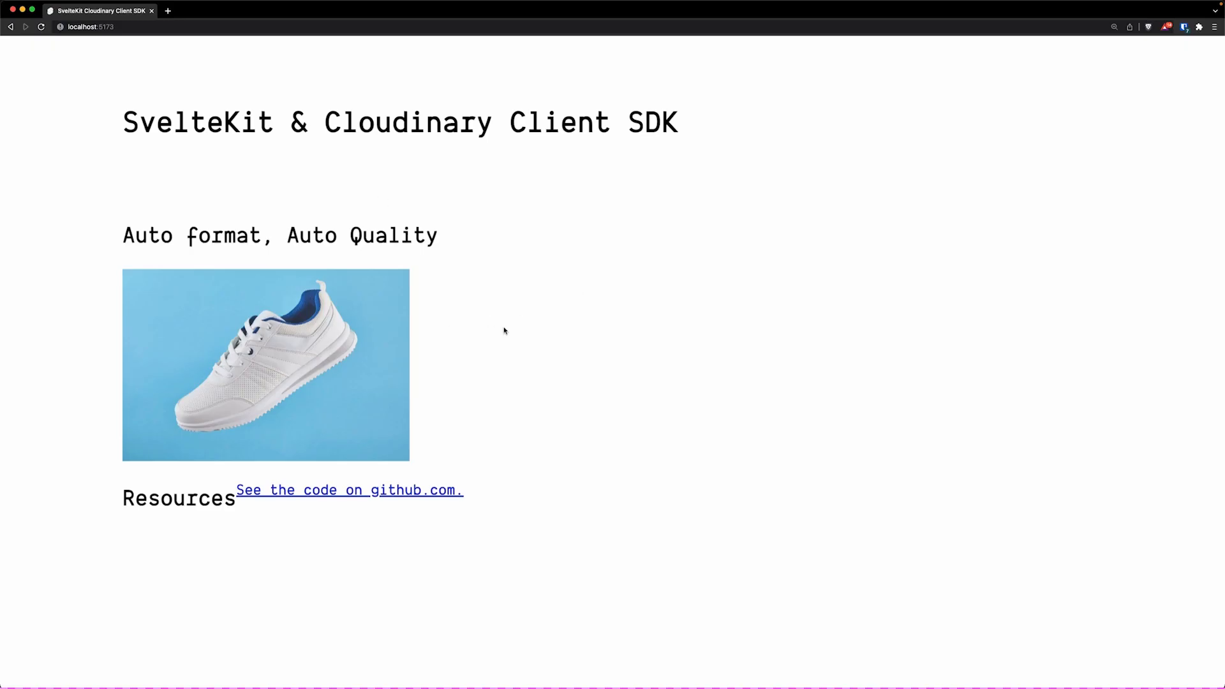
mouse_move(306, 368)
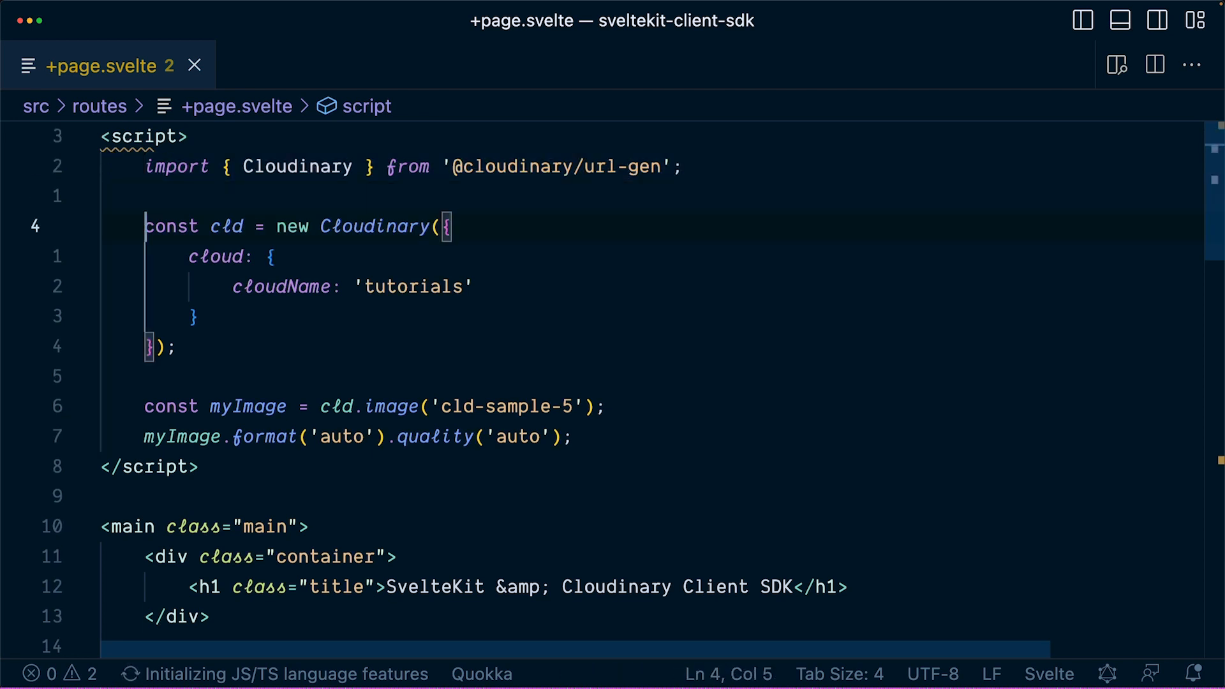
Step: View the rendered sneaker image, then return to the myImage line in VS Code
click(171, 406)
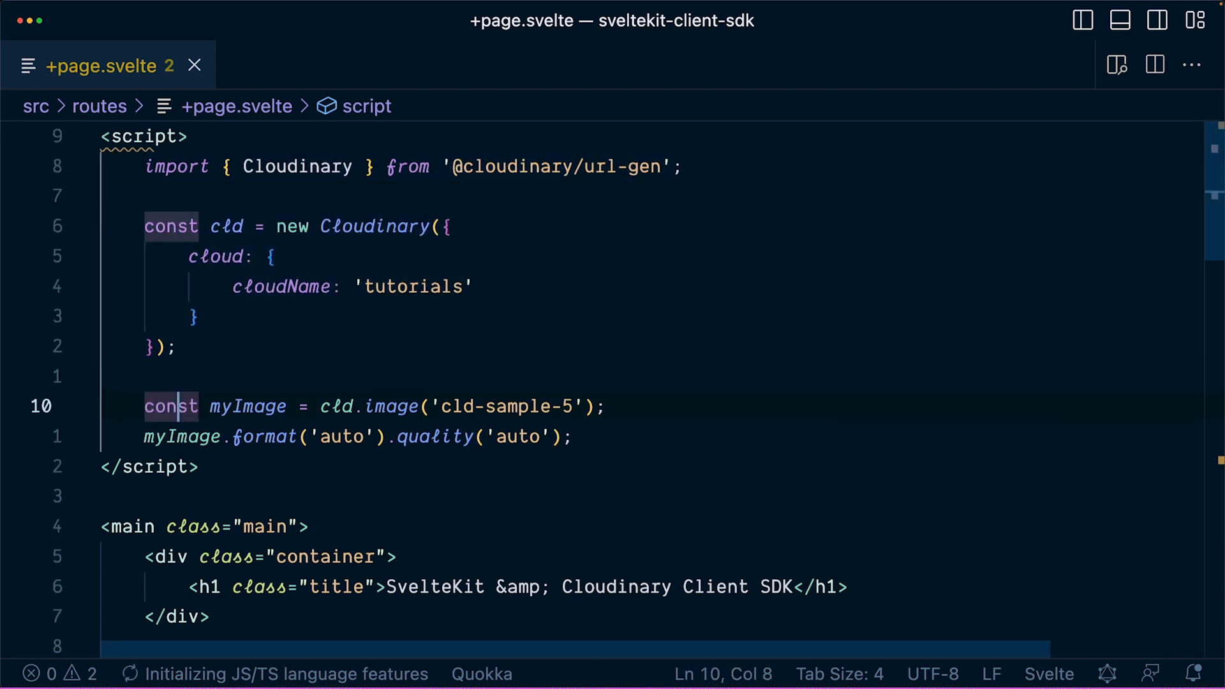